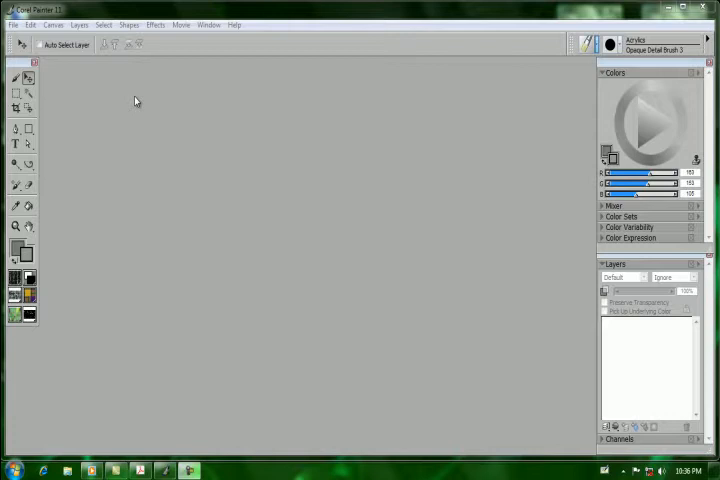
{"action": "mouse_move", "coordinate": [104, 112]}
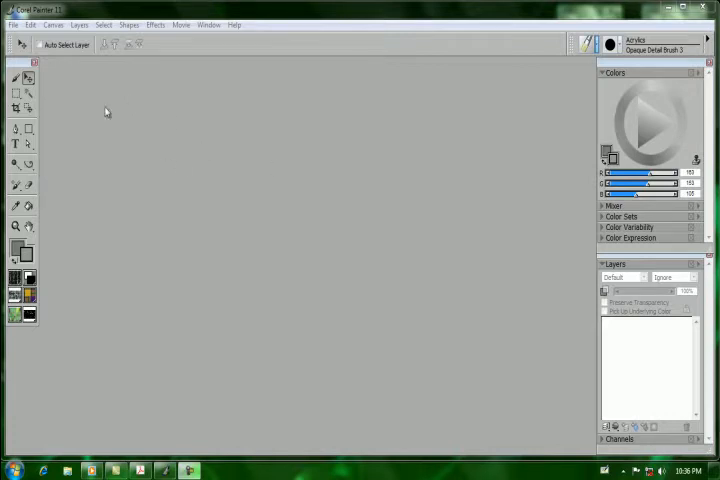
{"action": "mouse_move", "coordinate": [136, 104]}
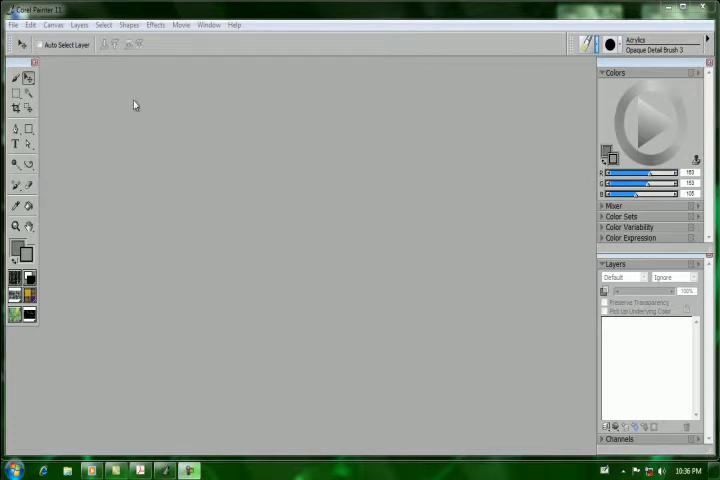
{"action": "mouse_move", "coordinate": [88, 64]}
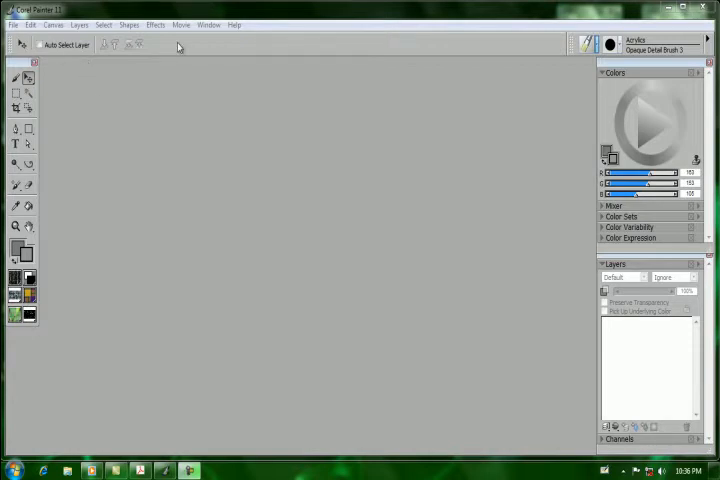
{"action": "mouse_move", "coordinate": [528, 48]}
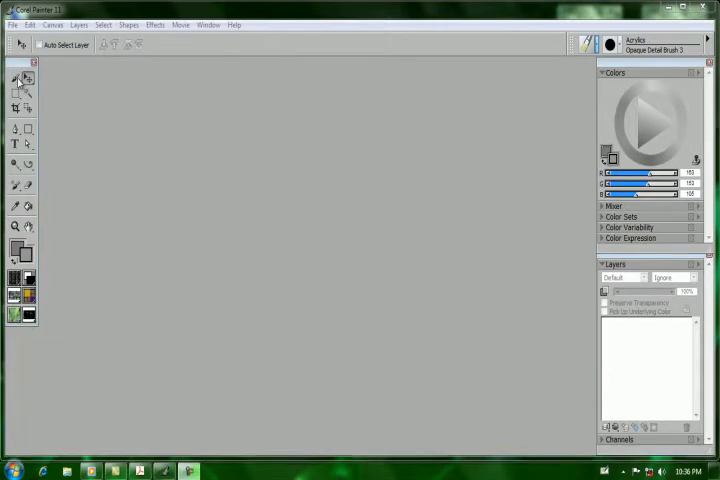
- Try several toolbox tools, ending with the Brush so its size and opacity settings show
{"action": "left_click", "coordinate": [16, 78]}
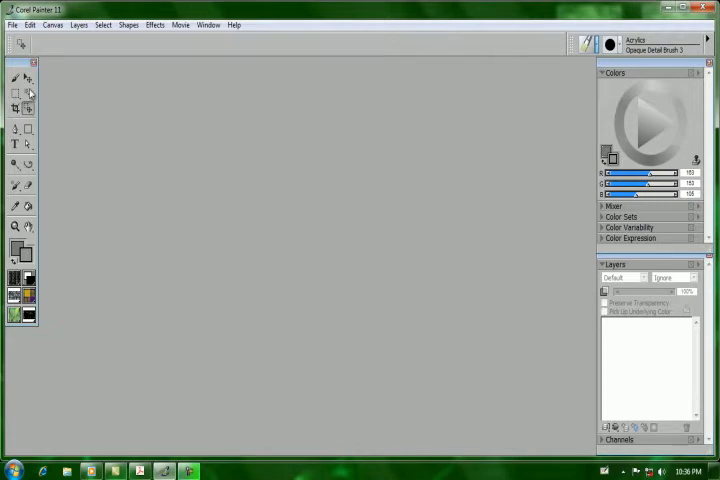
{"action": "left_click", "coordinate": [28, 92]}
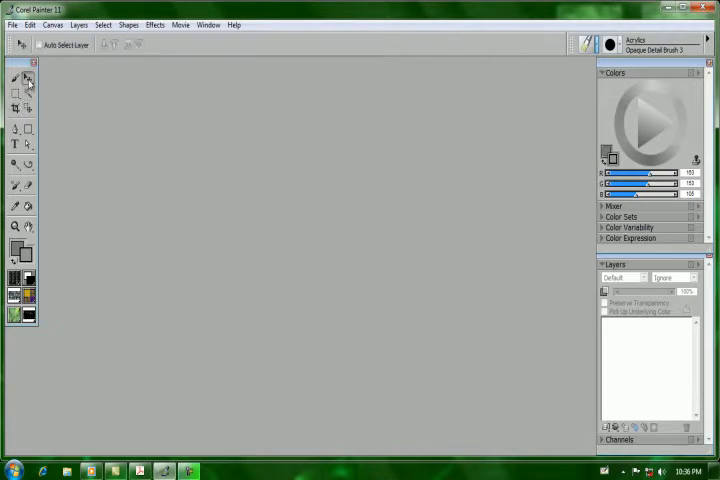
{"action": "left_click", "coordinate": [16, 128]}
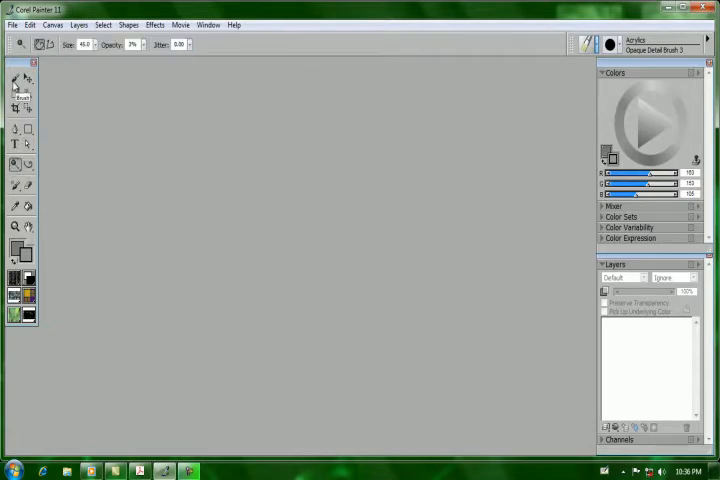
{"action": "left_click", "coordinate": [16, 80]}
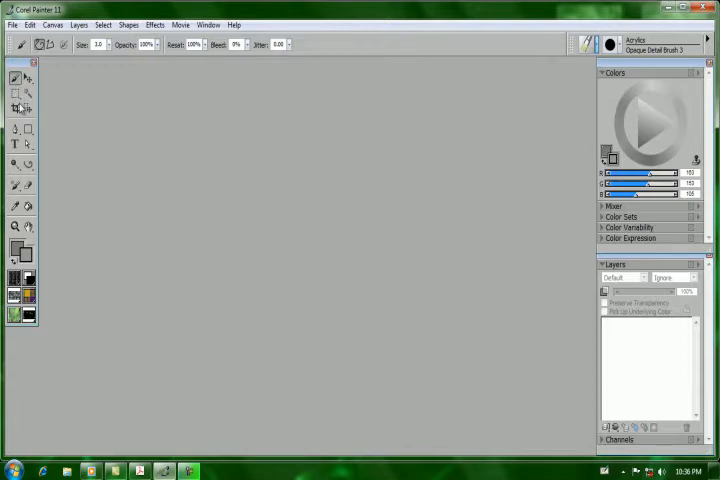
{"action": "mouse_move", "coordinate": [16, 78]}
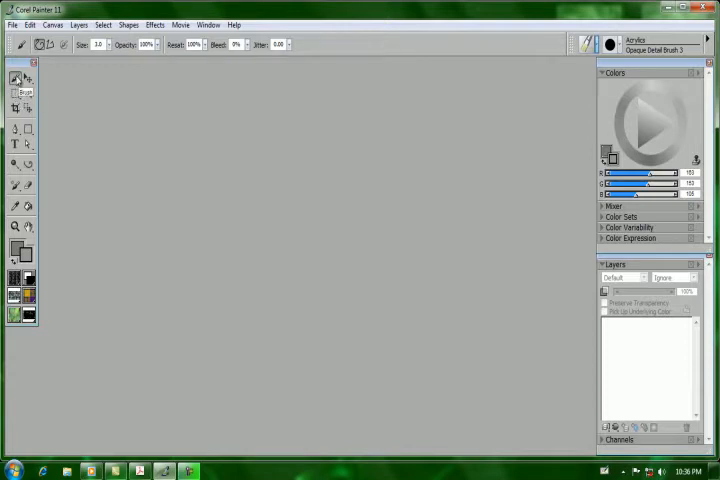
{"action": "mouse_move", "coordinate": [28, 80]}
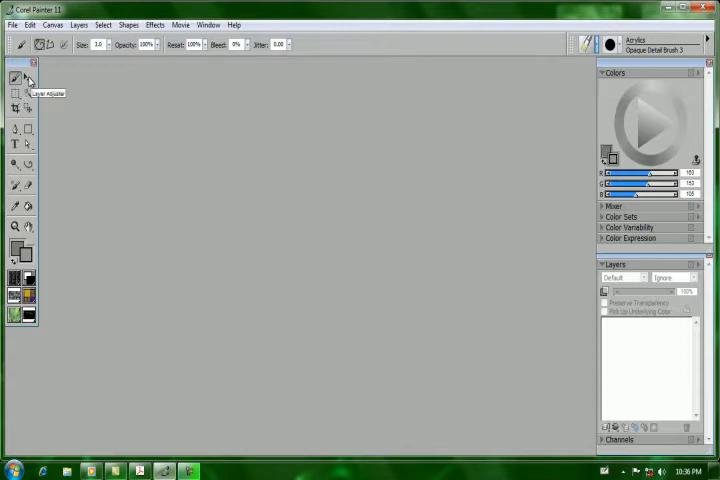
{"action": "mouse_move", "coordinate": [16, 108]}
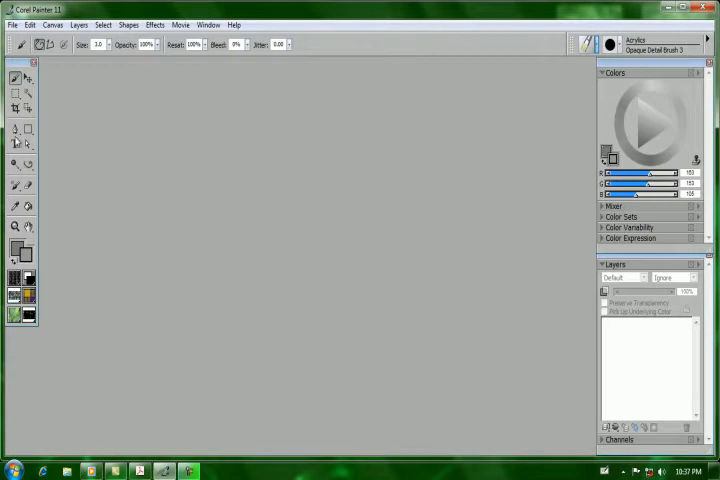
{"action": "mouse_move", "coordinate": [30, 130]}
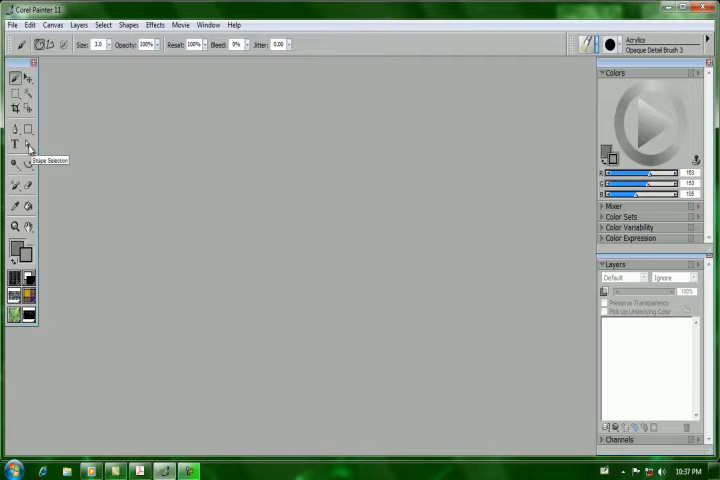
- Expand a toolbox flyout and make its last shape-drawing tool active
{"action": "left_click", "coordinate": [28, 144]}
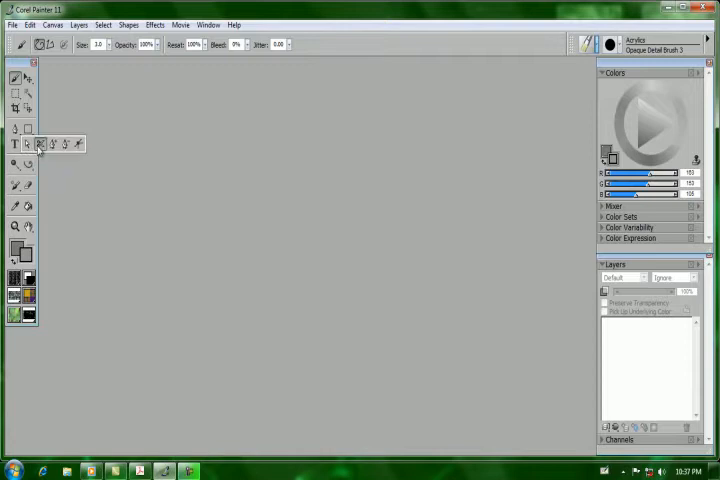
{"action": "left_click", "coordinate": [40, 144]}
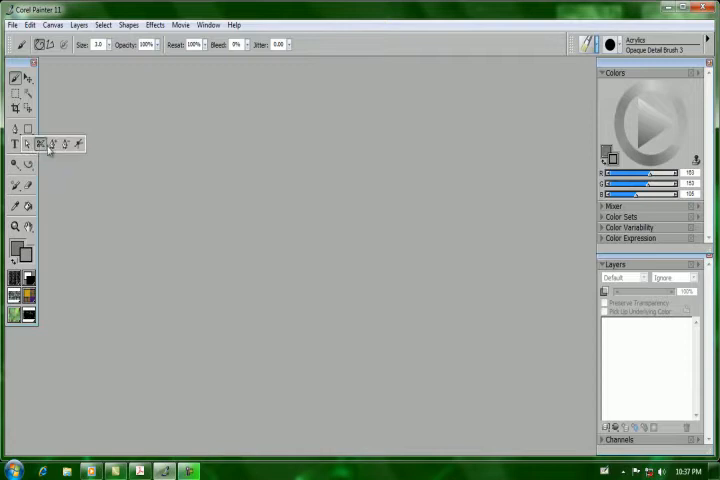
{"action": "left_click", "coordinate": [52, 144]}
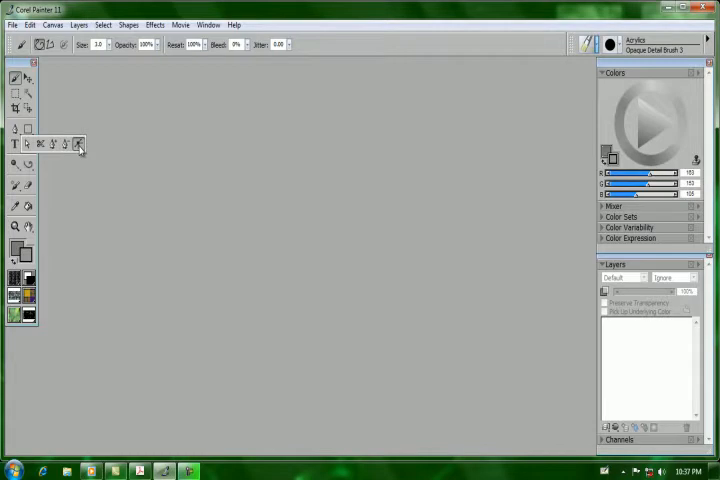
{"action": "left_click", "coordinate": [30, 148]}
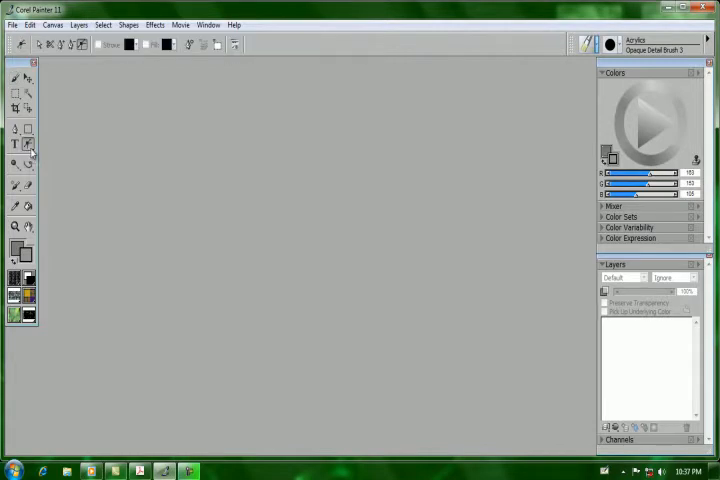
- Expand a second toolbox flyout and select its last tool variant
{"action": "left_click", "coordinate": [28, 148]}
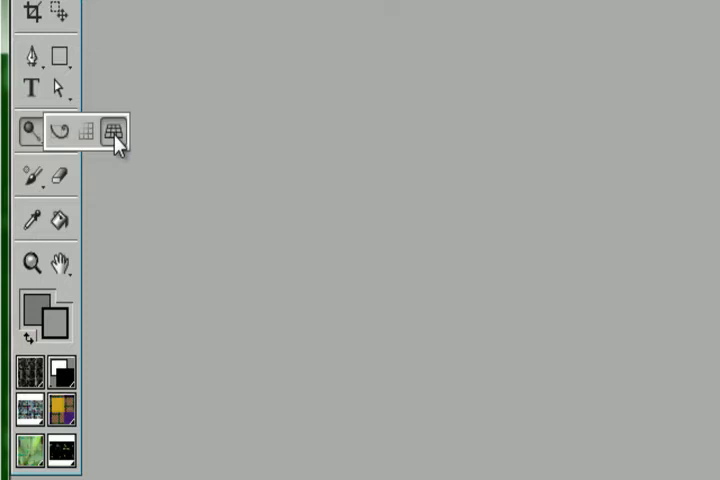
{"action": "left_click", "coordinate": [112, 132]}
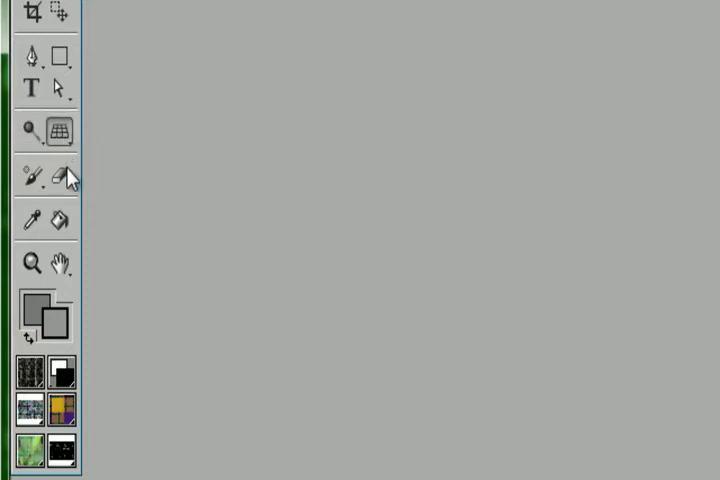
{"action": "mouse_move", "coordinate": [36, 188]}
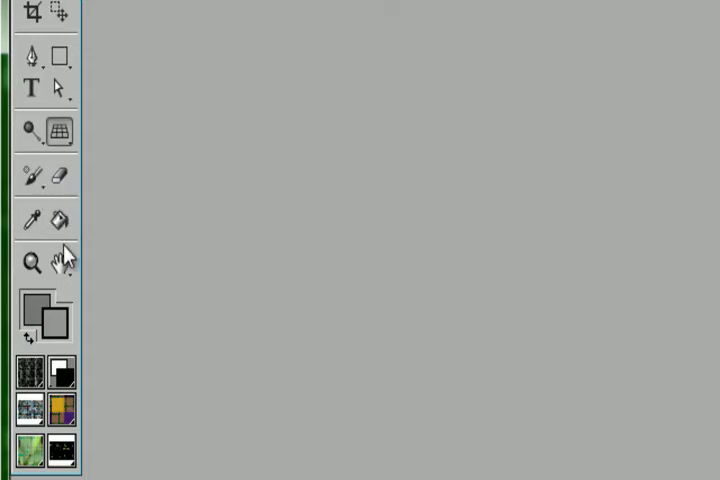
{"action": "mouse_move", "coordinate": [32, 216]}
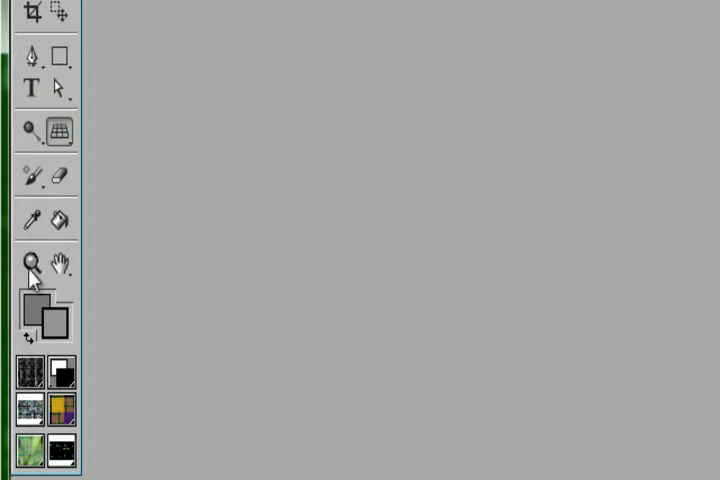
{"action": "mouse_move", "coordinate": [64, 268]}
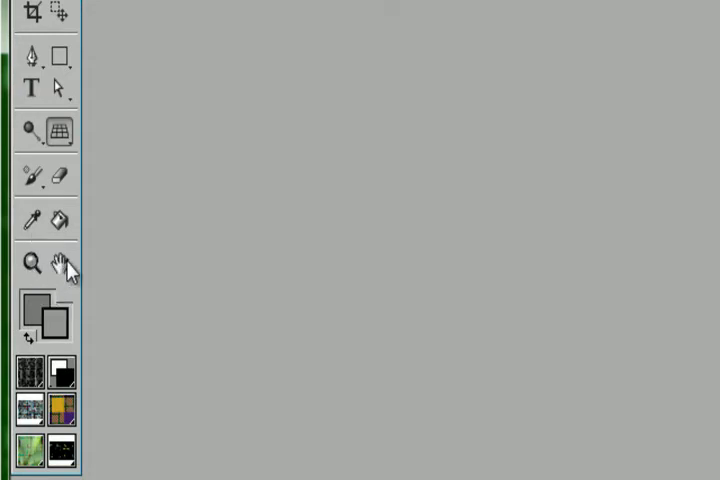
{"action": "mouse_move", "coordinate": [62, 264]}
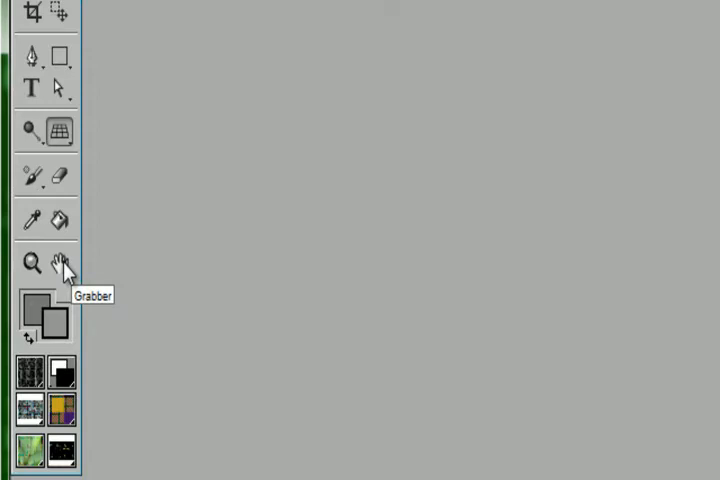
{"action": "mouse_move", "coordinate": [52, 328]}
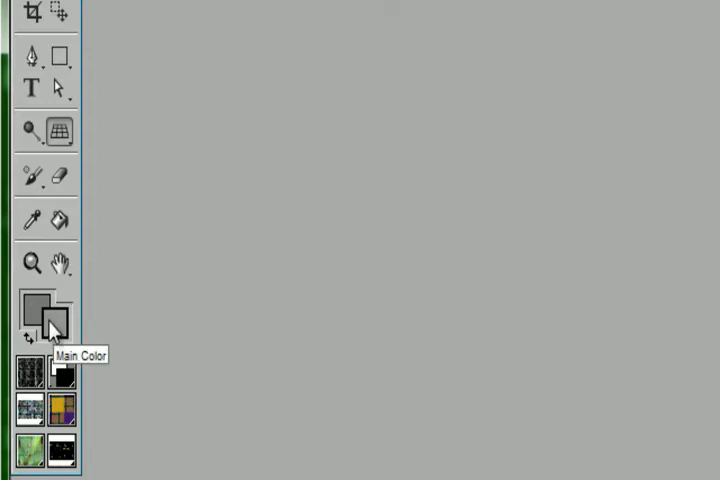
{"action": "mouse_move", "coordinate": [32, 324]}
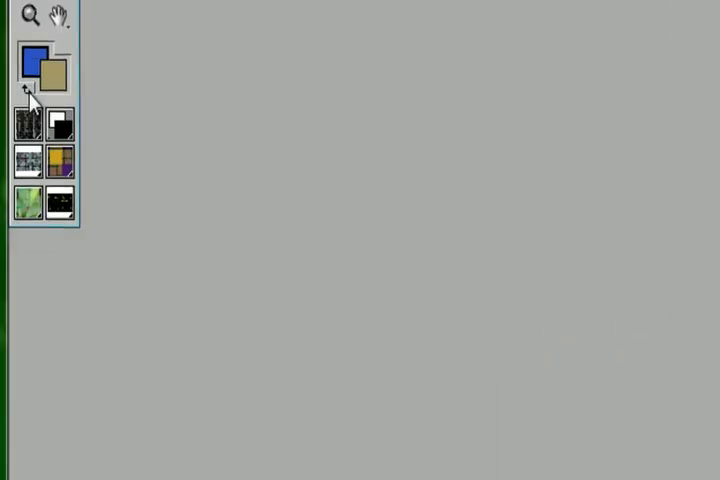
- Swap the blue main colour with the tan additional colour
{"action": "left_click", "coordinate": [30, 90]}
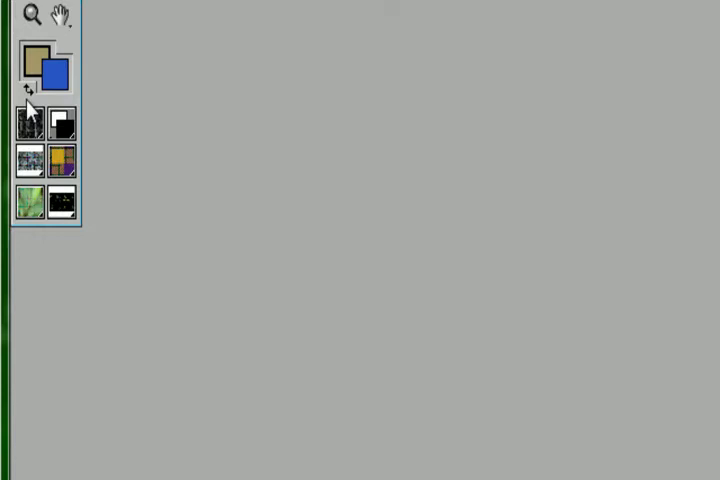
{"action": "mouse_move", "coordinate": [44, 130]}
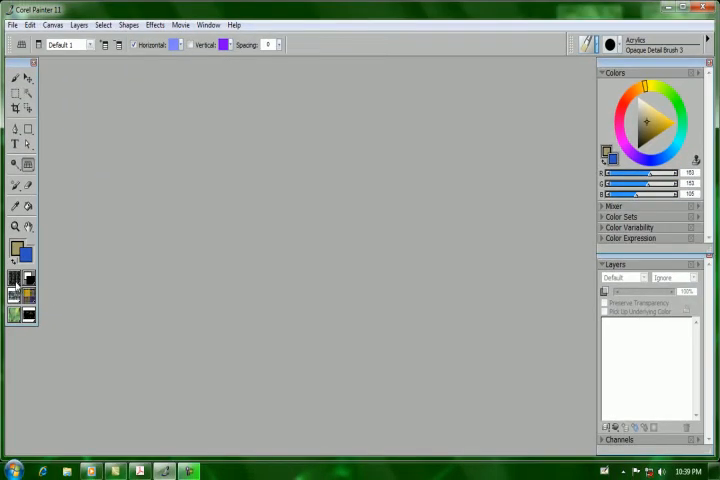
{"action": "mouse_move", "coordinate": [16, 284]}
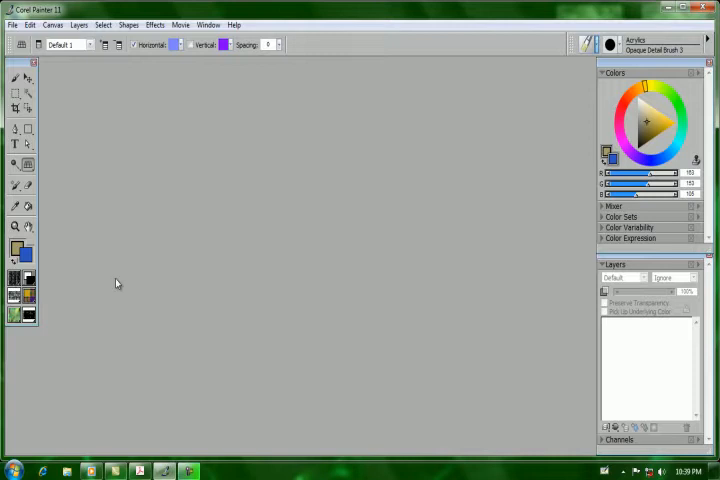
- Create a new blank untitled canvas with the default size settings via File > New
{"action": "left_click", "coordinate": [12, 24]}
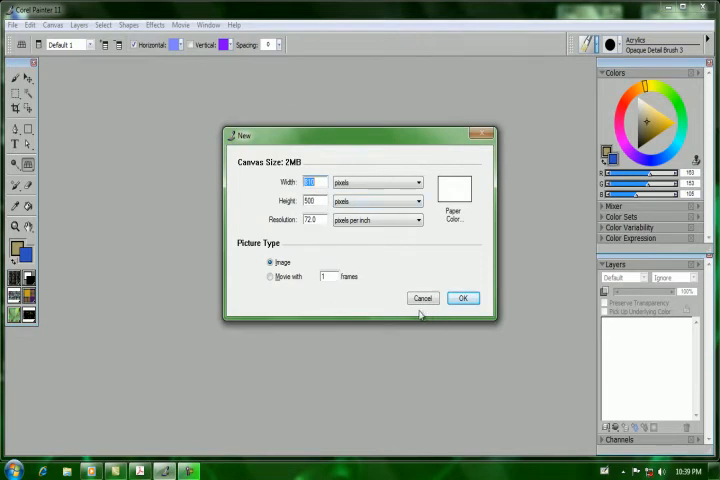
{"action": "left_click", "coordinate": [464, 298]}
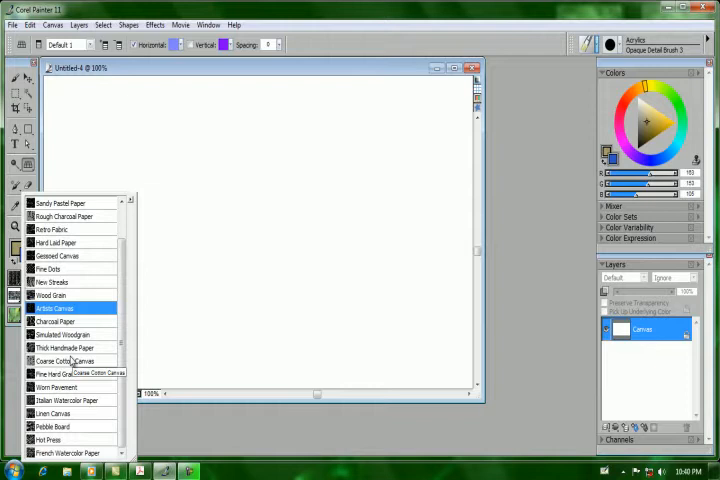
{"action": "mouse_move", "coordinate": [504, 260]}
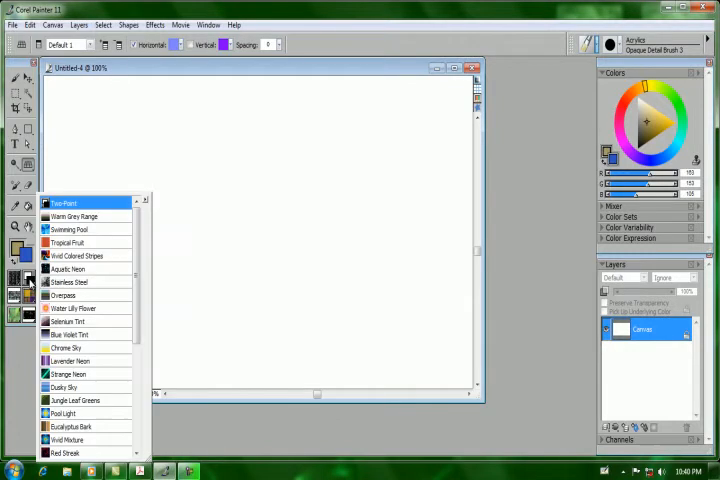
{"action": "mouse_move", "coordinate": [82, 284]}
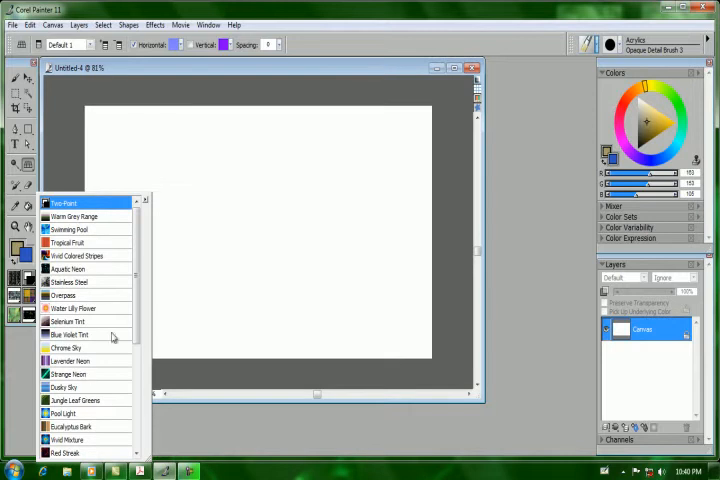
- Scroll down through the gradient preset library list
{"action": "scroll", "scroll_direction": "down", "scroll_amount": 3}
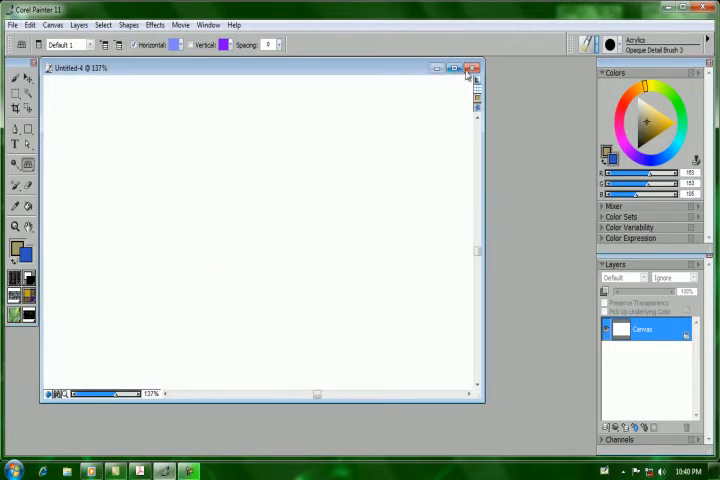
{"action": "mouse_move", "coordinate": [476, 84]}
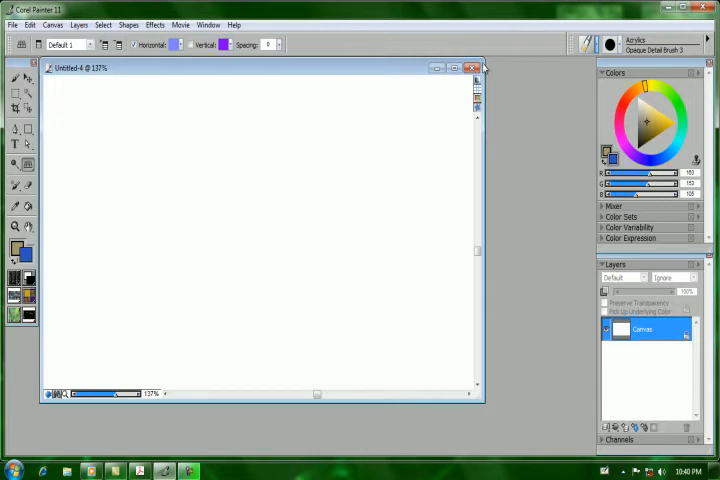
{"action": "left_click", "coordinate": [588, 44]}
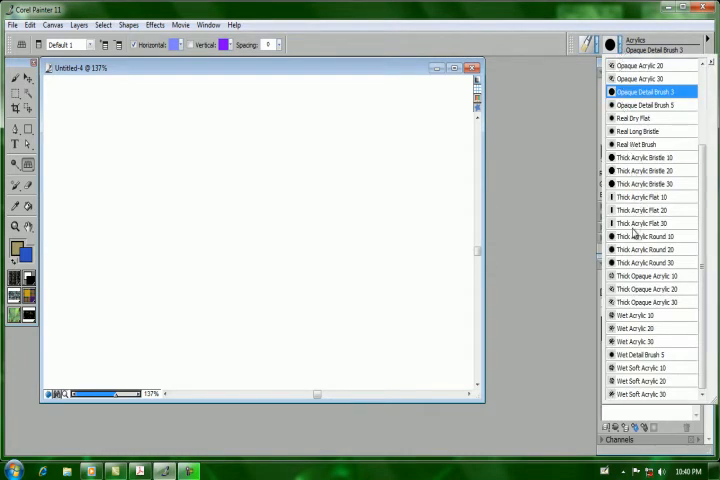
{"action": "mouse_move", "coordinate": [588, 122]}
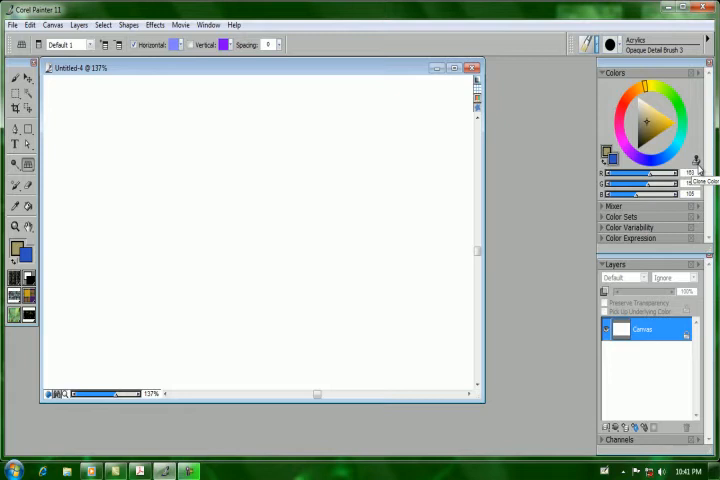
{"action": "mouse_move", "coordinate": [336, 184]}
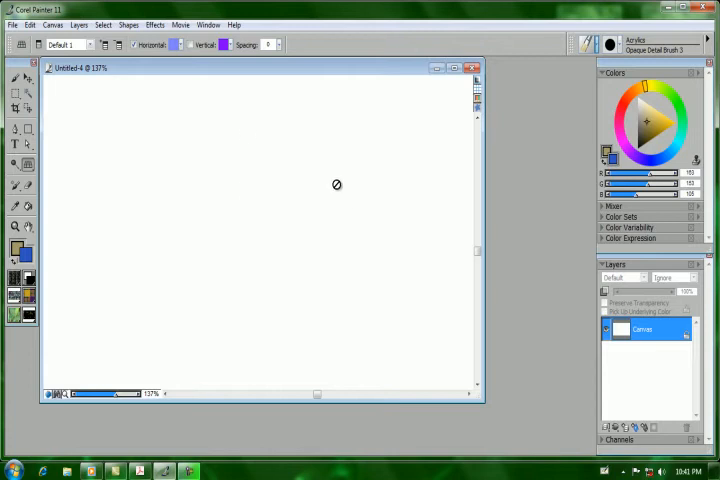
{"action": "mouse_move", "coordinate": [188, 128]}
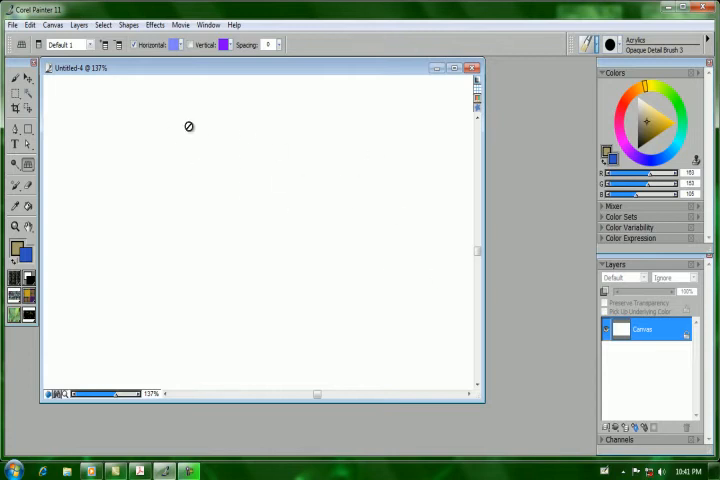
{"action": "mouse_move", "coordinate": [452, 216]}
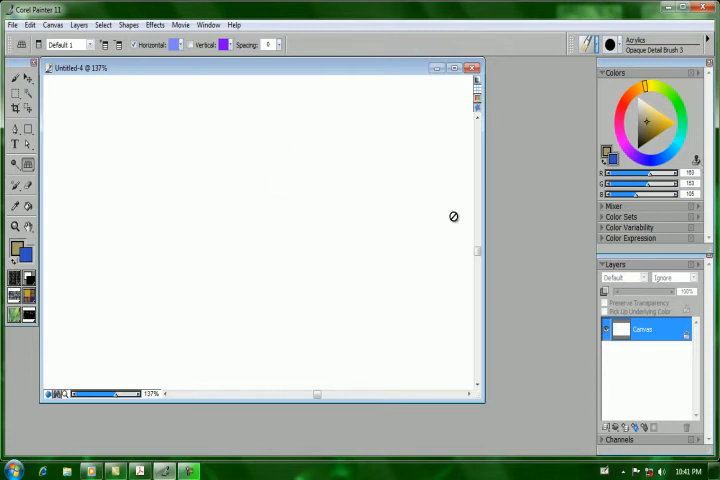
{"action": "mouse_move", "coordinate": [310, 176]}
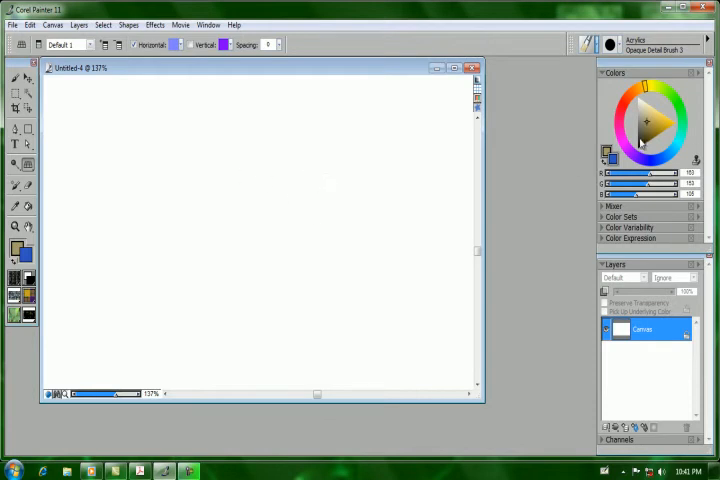
{"action": "mouse_move", "coordinate": [342, 178]}
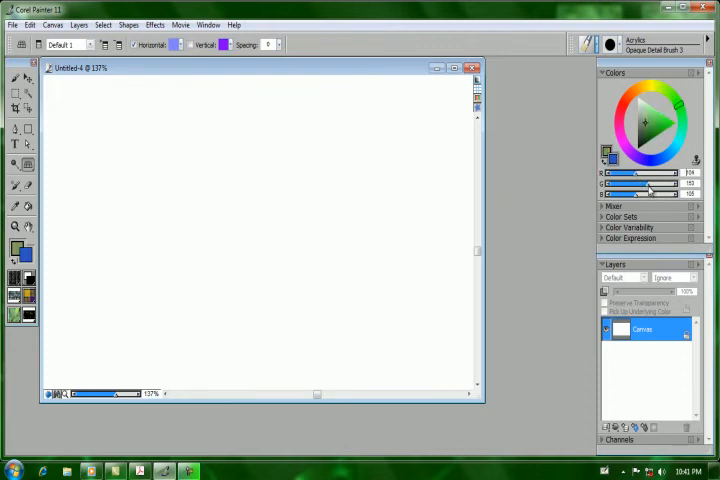
- Expand the Mixer palette to show the blended paint pad
{"action": "left_click", "coordinate": [614, 204]}
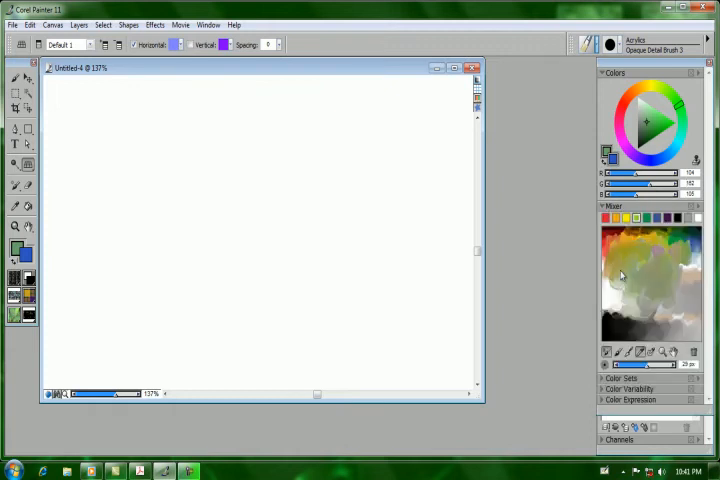
{"action": "mouse_move", "coordinate": [664, 228]}
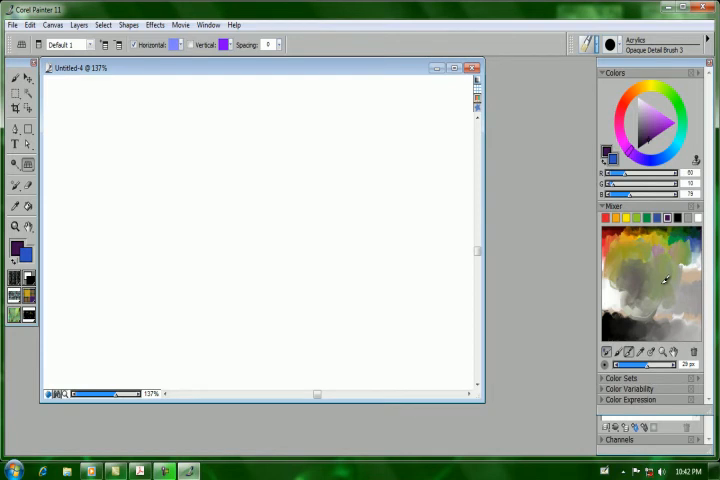
{"action": "mouse_move", "coordinate": [672, 272]}
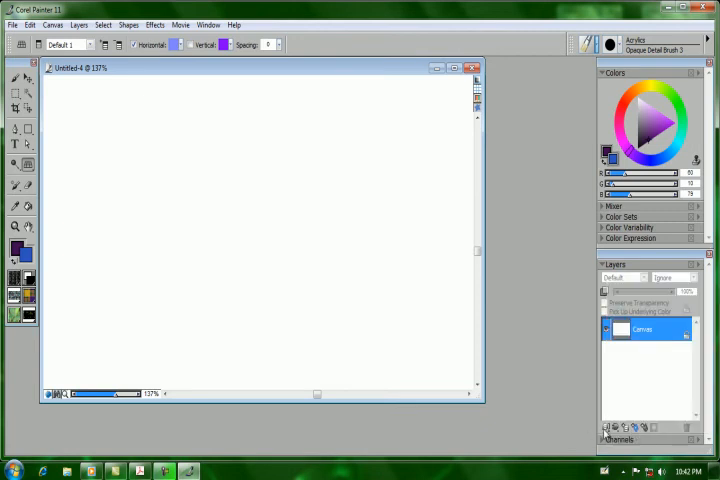
{"action": "left_click", "coordinate": [604, 428]}
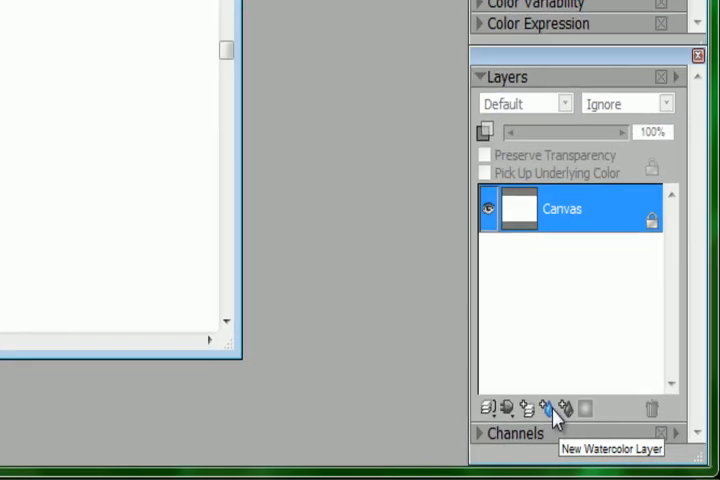
{"action": "left_click", "coordinate": [548, 408]}
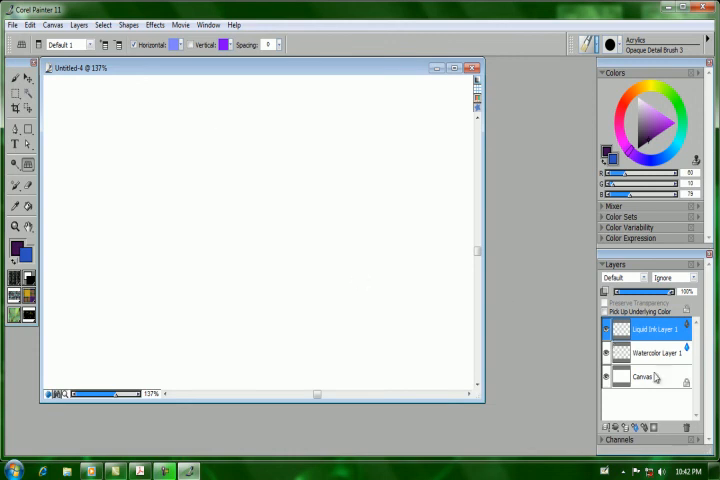
{"action": "mouse_move", "coordinate": [672, 400]}
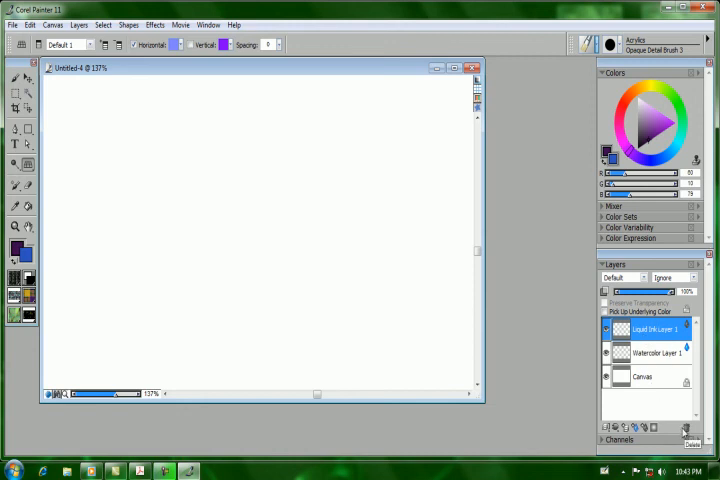
{"action": "left_click", "coordinate": [688, 428]}
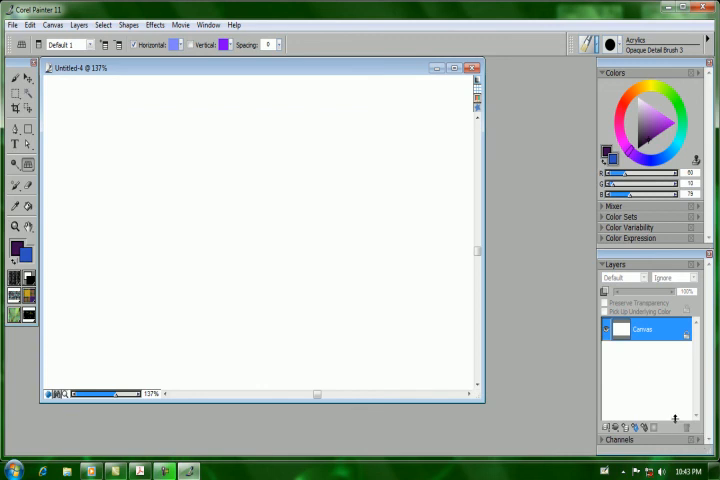
{"action": "mouse_move", "coordinate": [602, 440]}
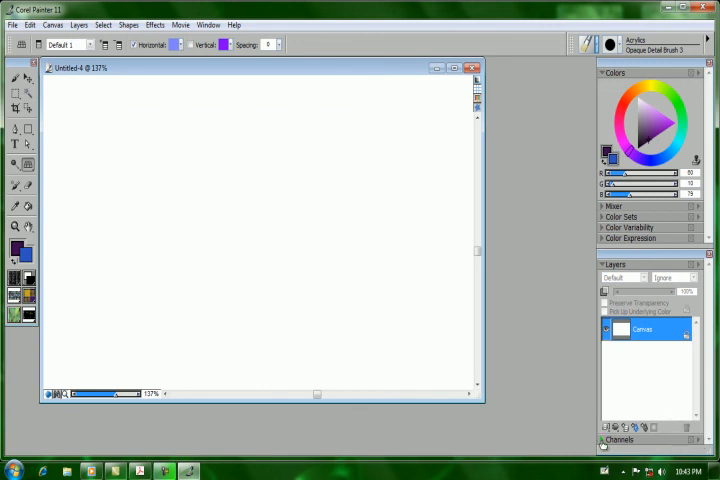